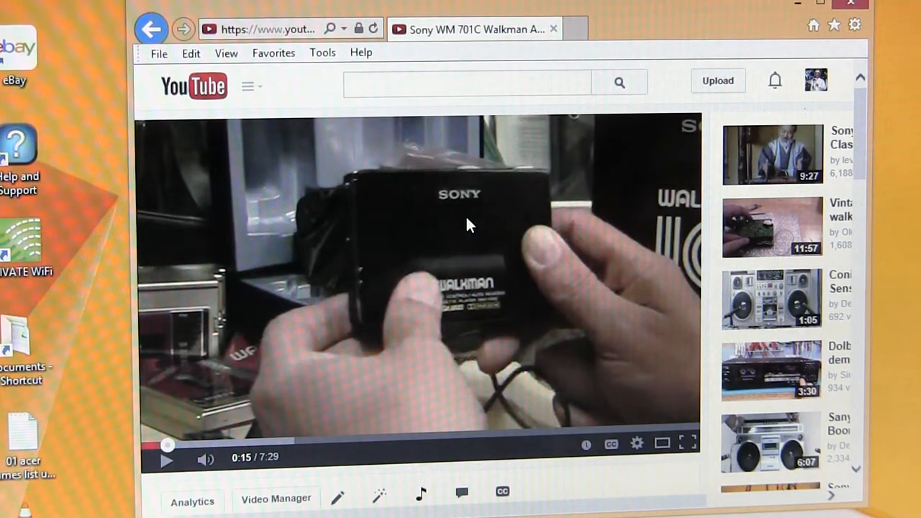
# Resume playback of the paused Sony WM-701C Walkman video in the YouTube player.
pyautogui.click(468, 228)
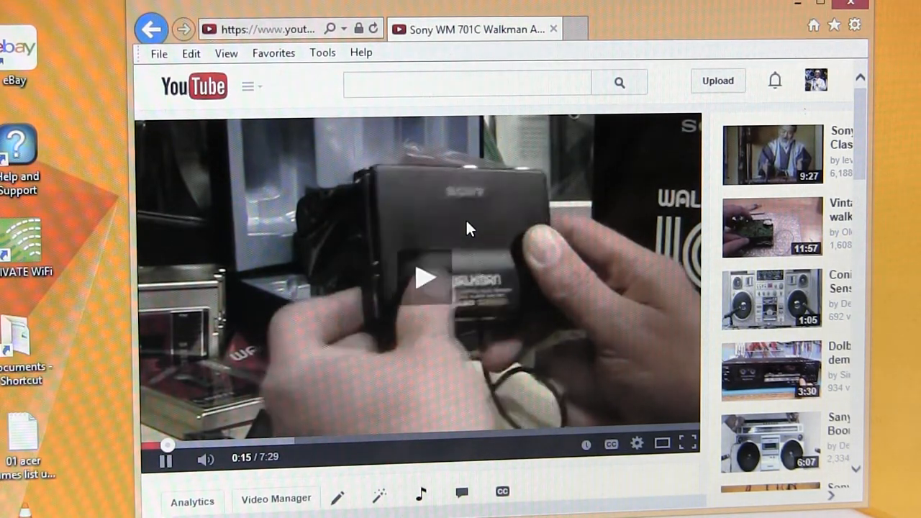
pyautogui.click(424, 278)
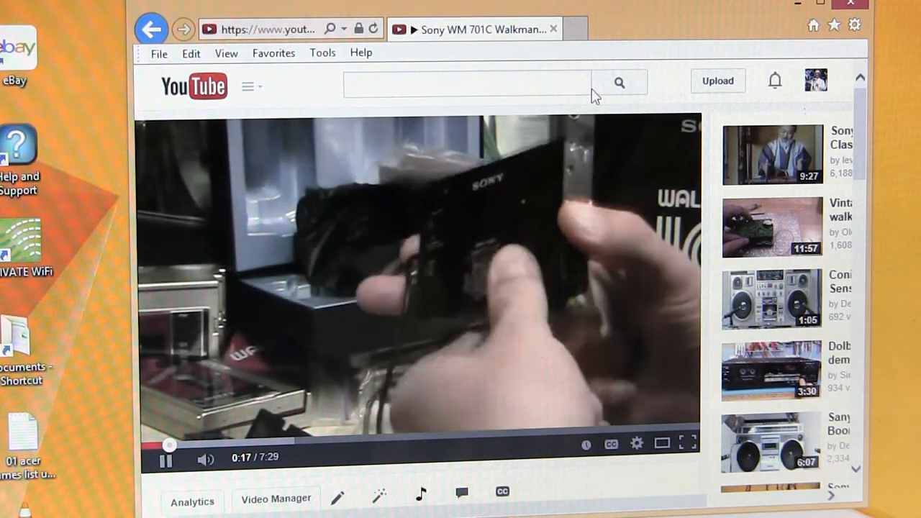
pyautogui.moveTo(654, 237)
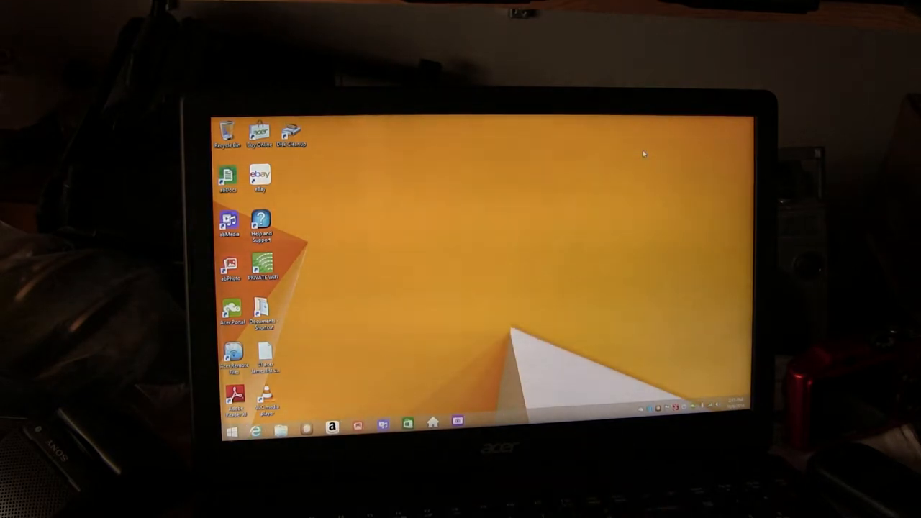
pyautogui.moveTo(415, 296)
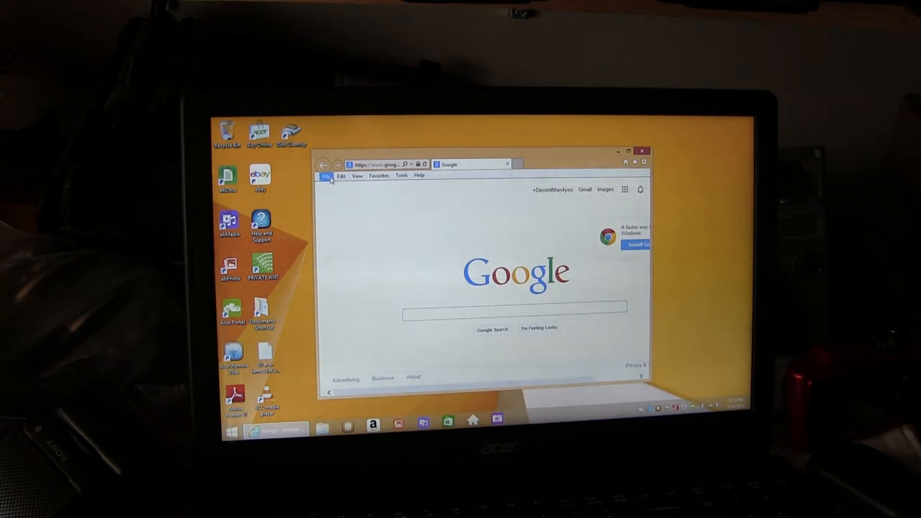
# Paste the copied YouTube video URL into File > Open and confirm so the page reloads.
pyautogui.click(325, 176)
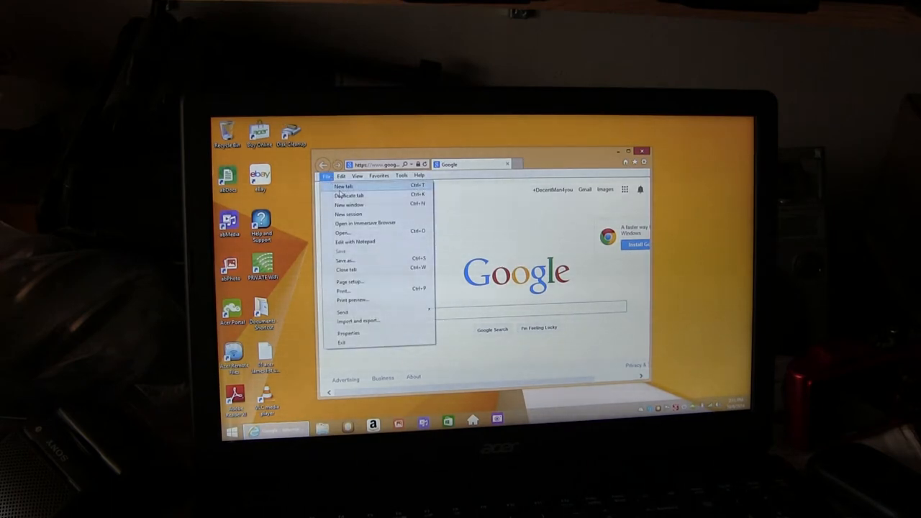
pyautogui.moveTo(344, 233)
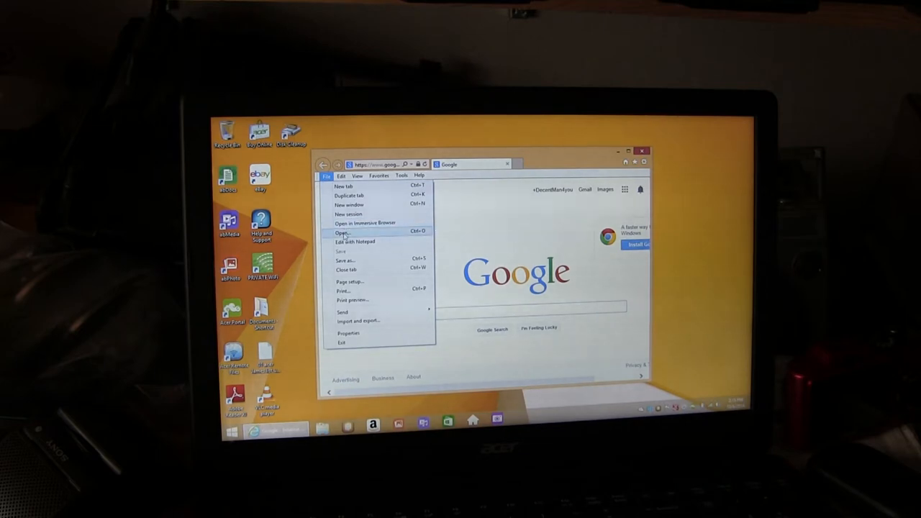
pyautogui.click(343, 232)
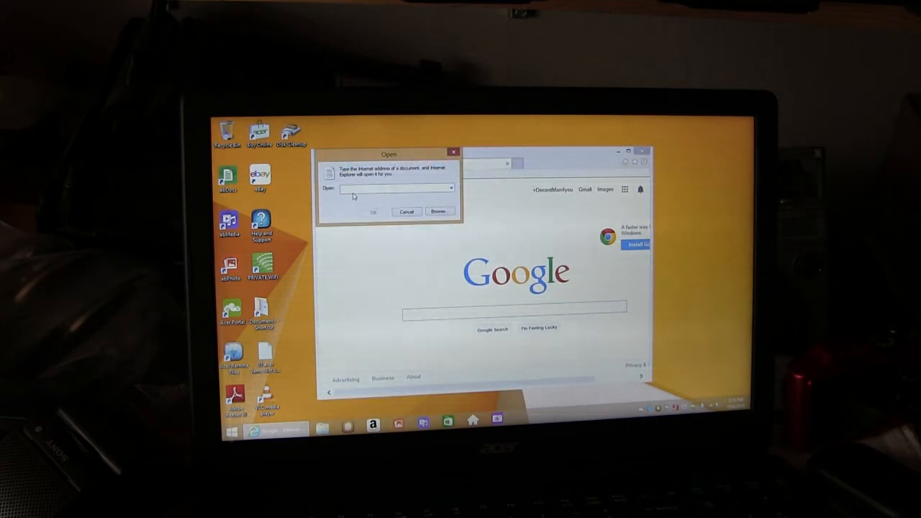
pyautogui.rightClick(395, 187)
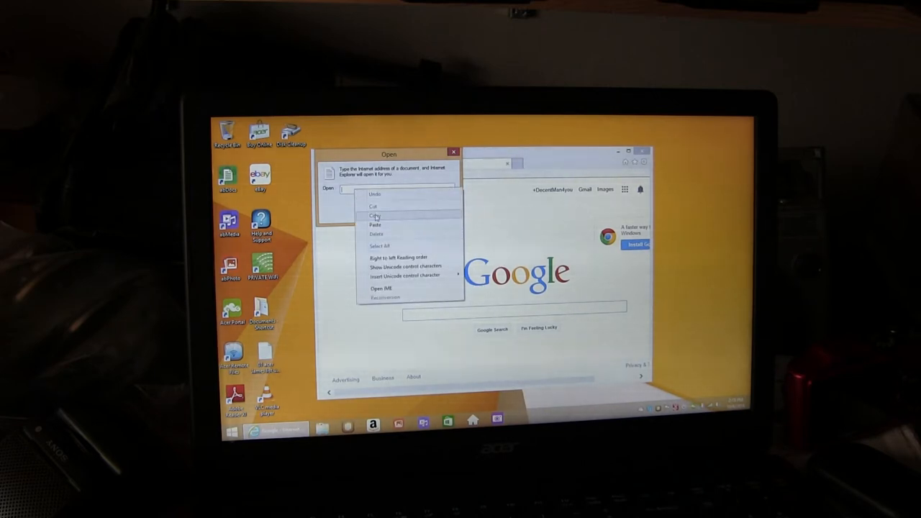
pyautogui.click(375, 225)
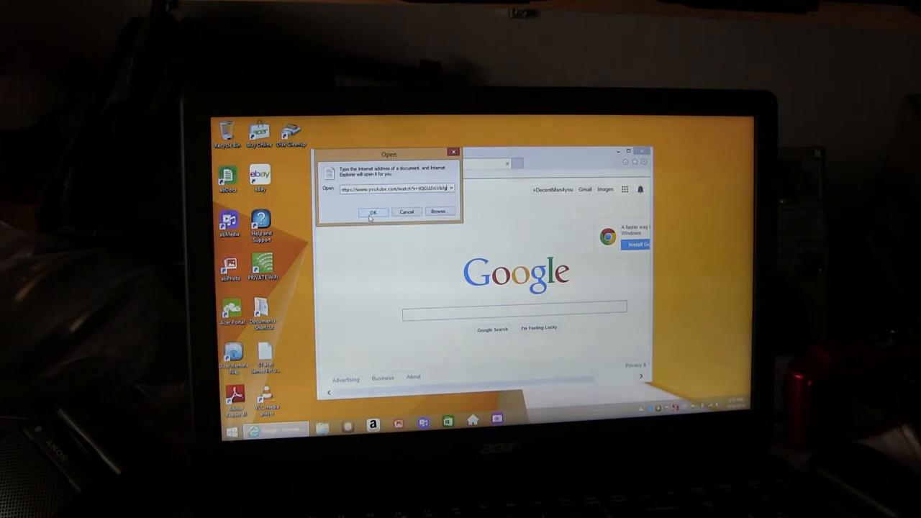
pyautogui.click(372, 212)
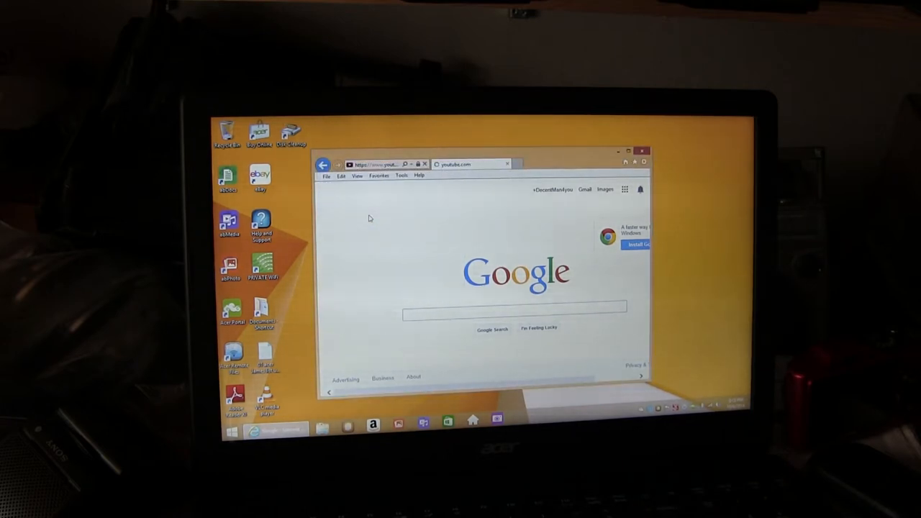